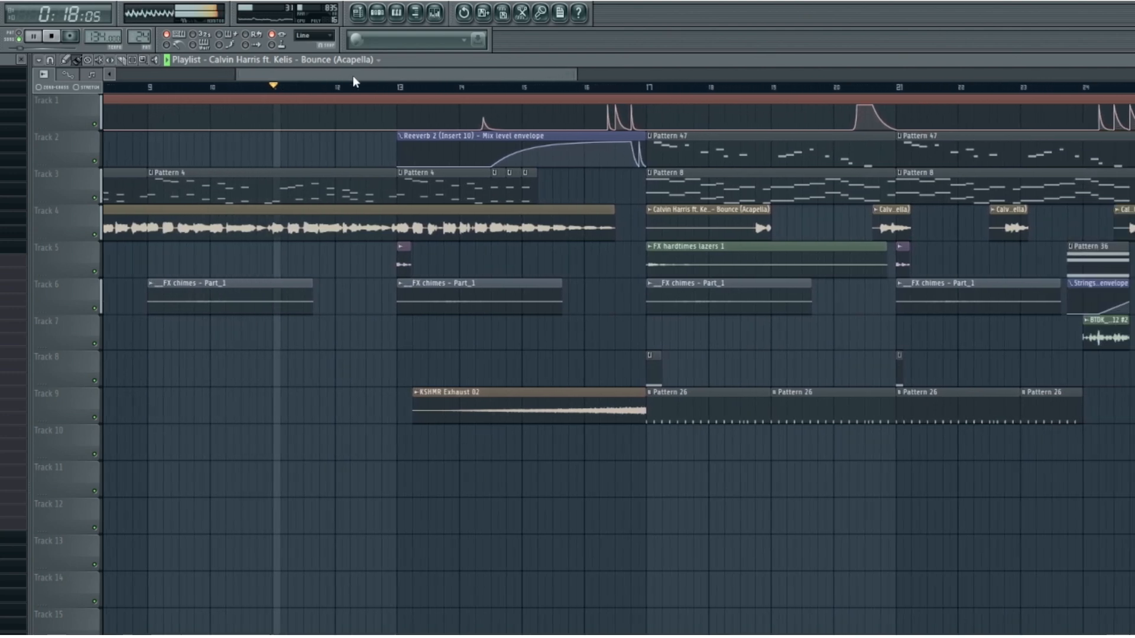
scroll("right", 3)
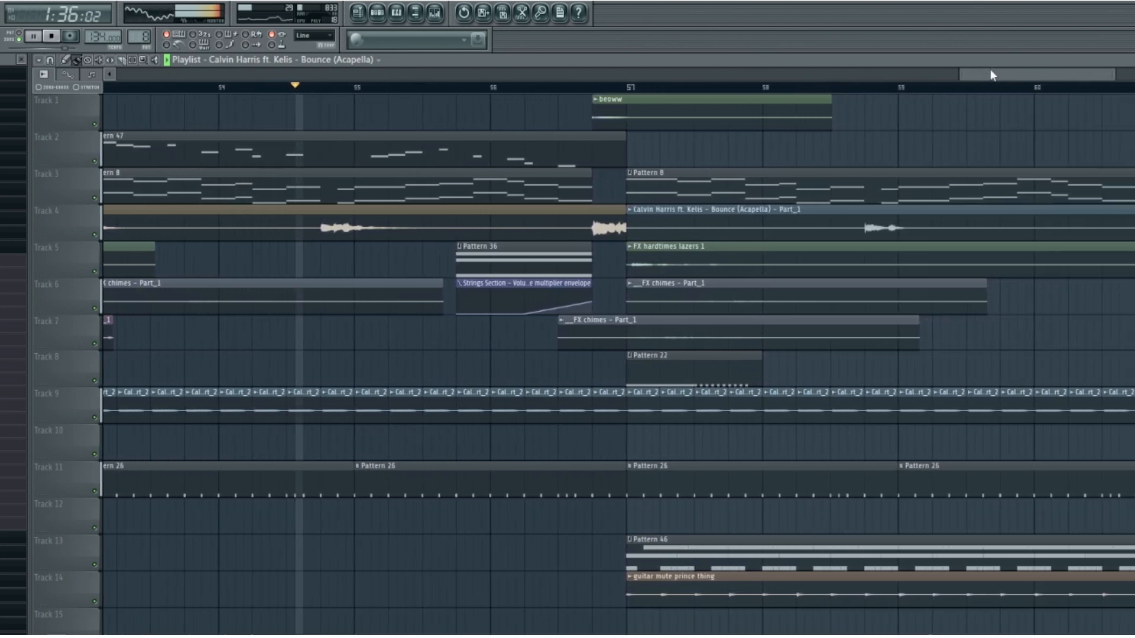
scroll("right", 3)
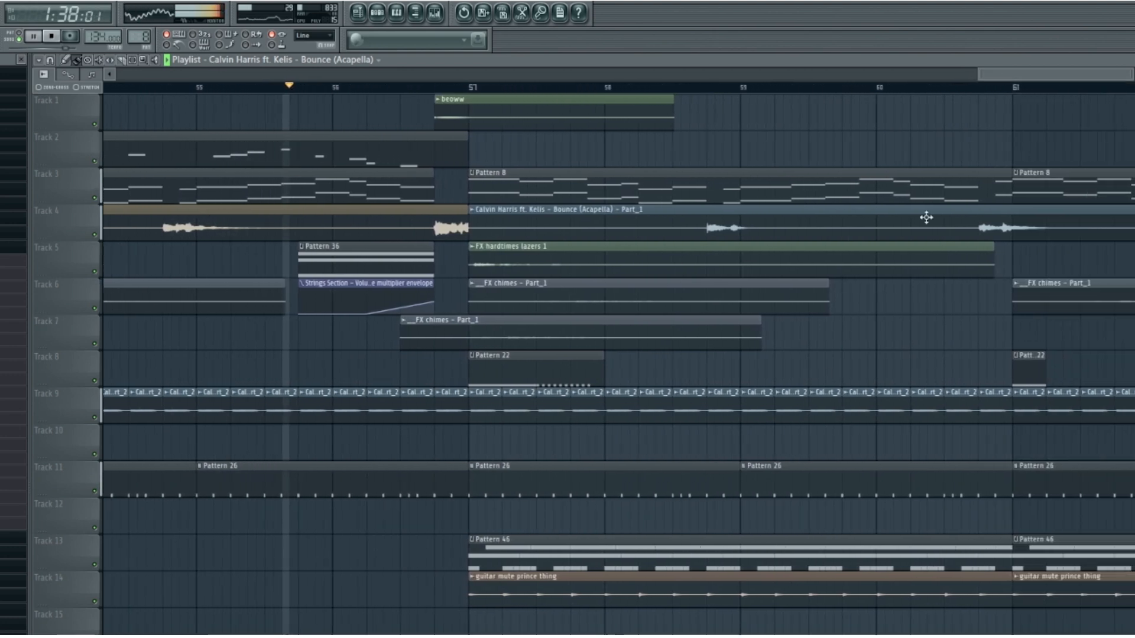